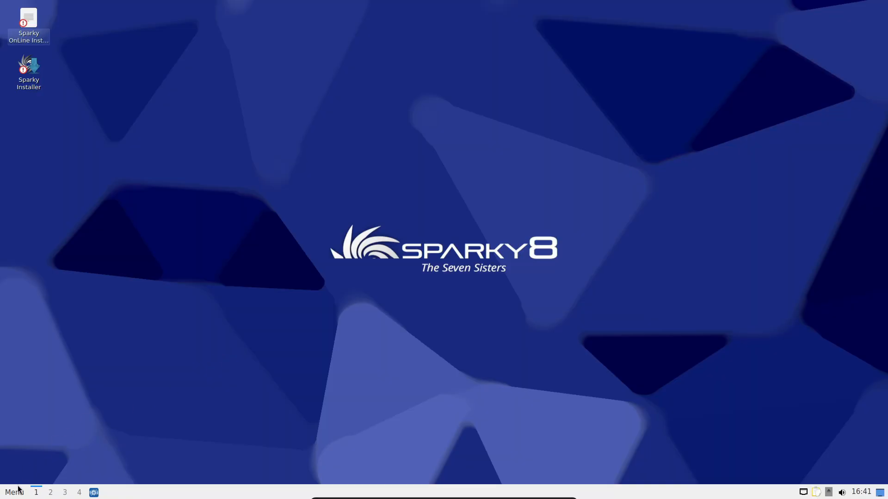
# Open the LXQt Configuration Center from the application menu, look it over, then close it
pyautogui.click(14, 492)
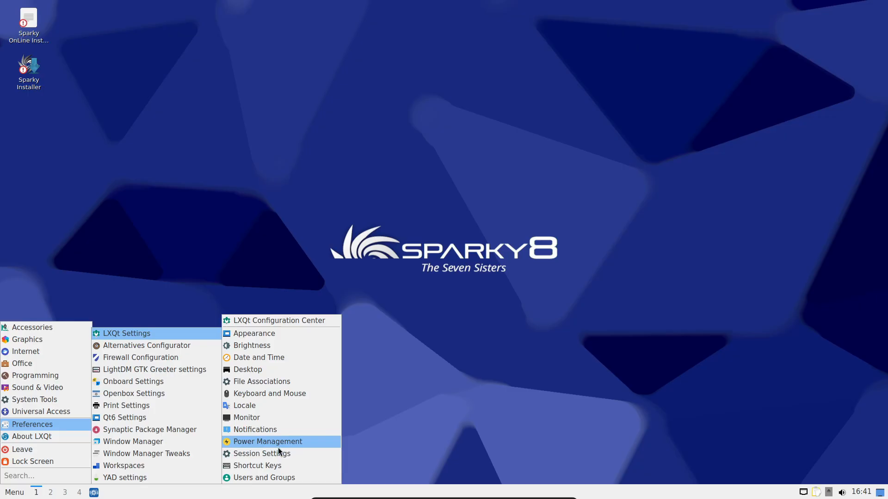
pyautogui.click(278, 320)
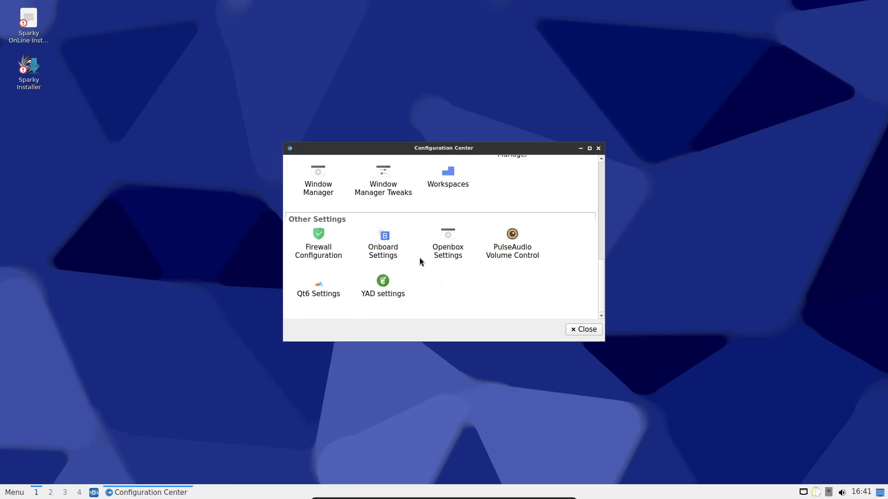
pyautogui.scroll(3)
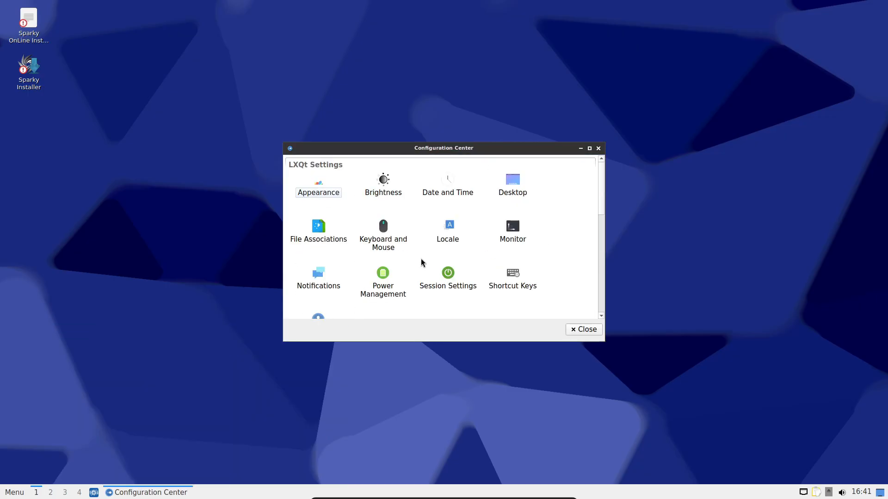
pyautogui.moveTo(521, 236)
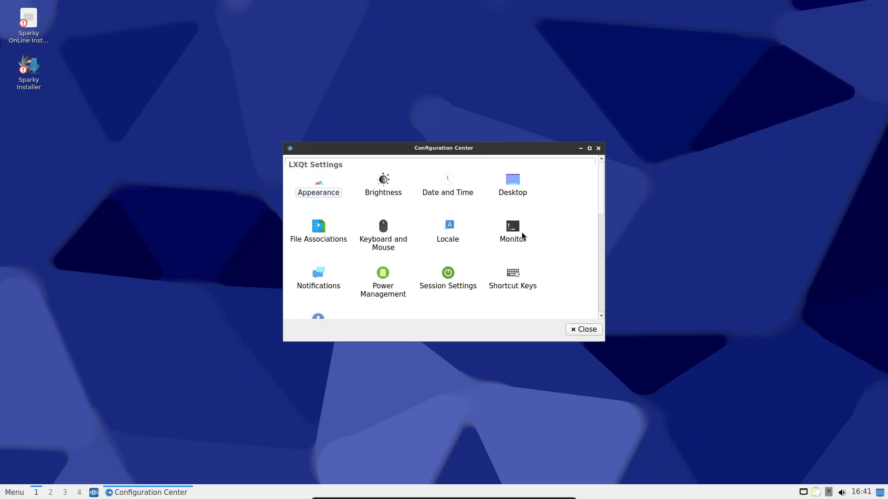
pyautogui.click(583, 329)
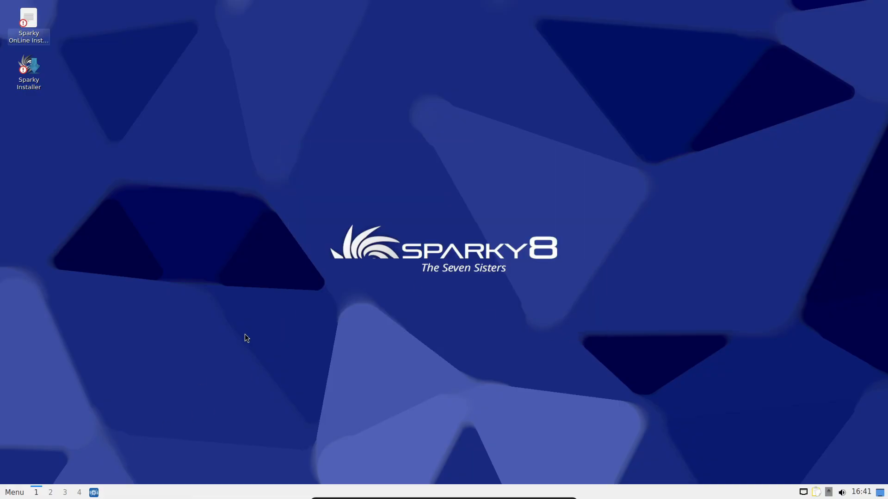
pyautogui.moveTo(58, 424)
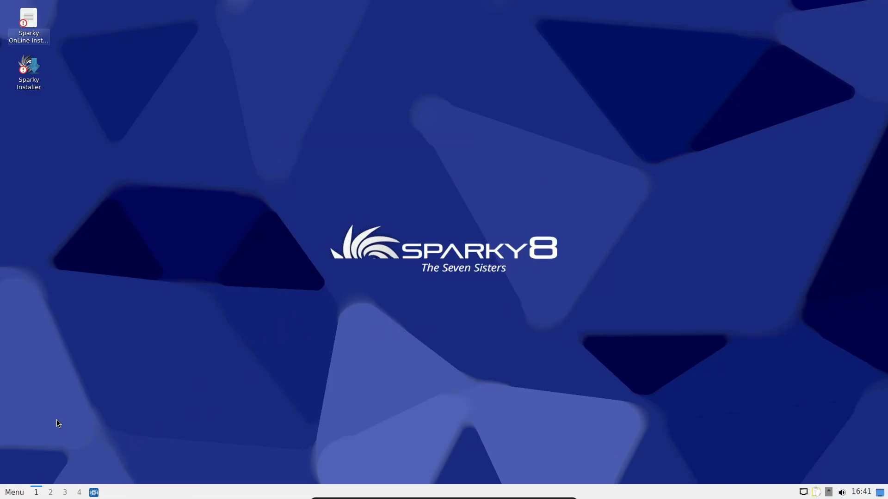
pyautogui.click(15, 491)
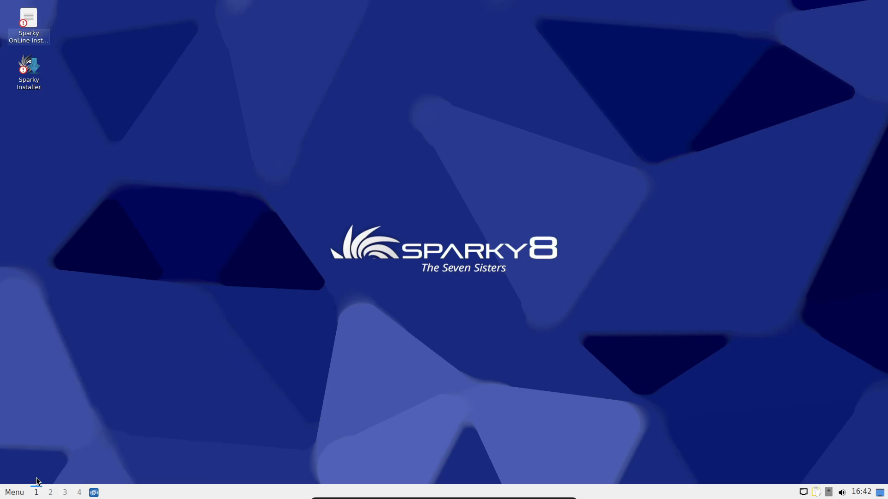
# Browse the Graphics, Office and System categories, then view About this System in System Settings
pyautogui.click(15, 492)
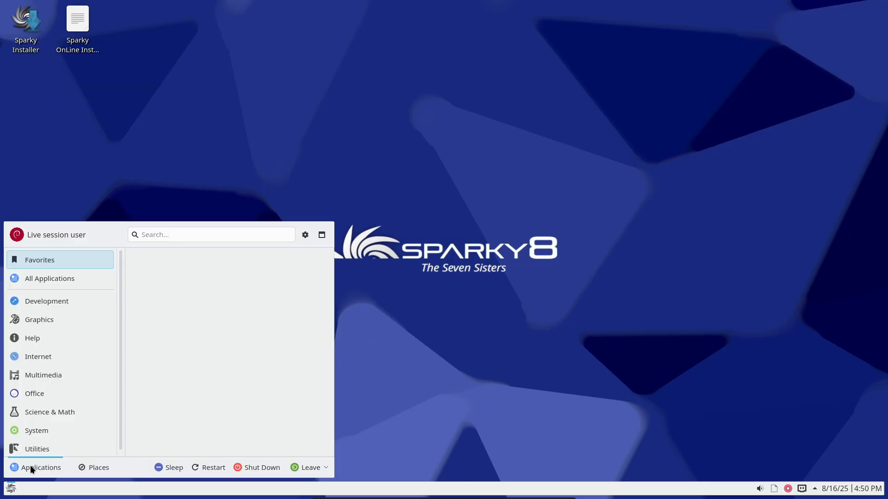
pyautogui.click(38, 319)
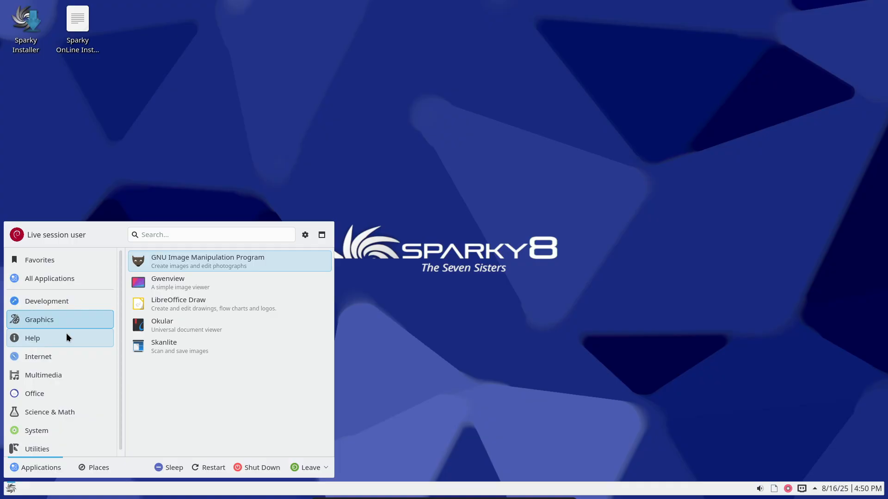
pyautogui.click(34, 393)
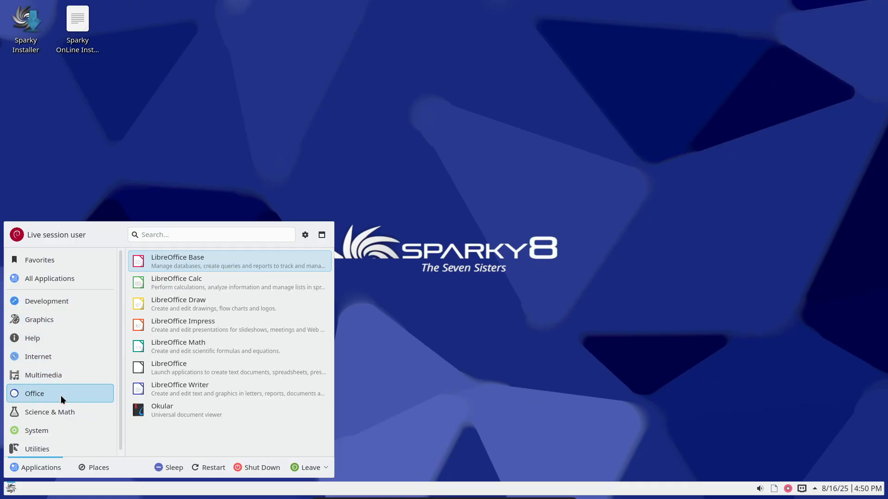
pyautogui.click(36, 425)
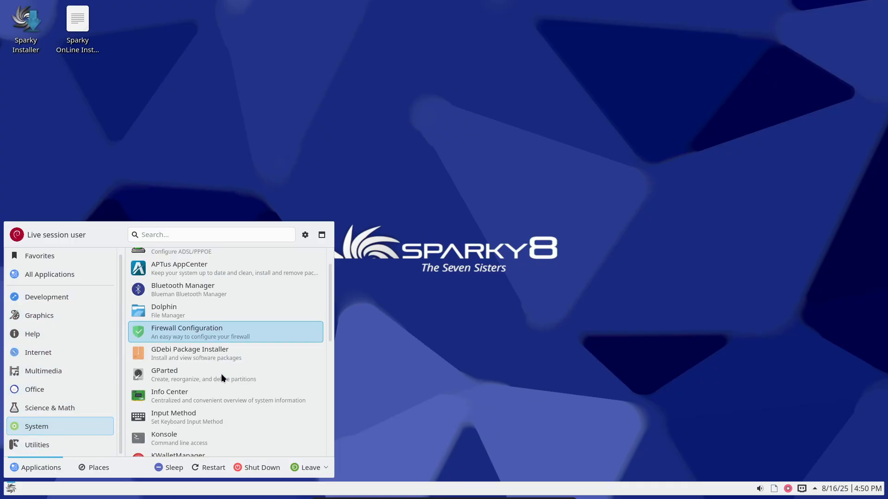
pyautogui.scroll(-3)
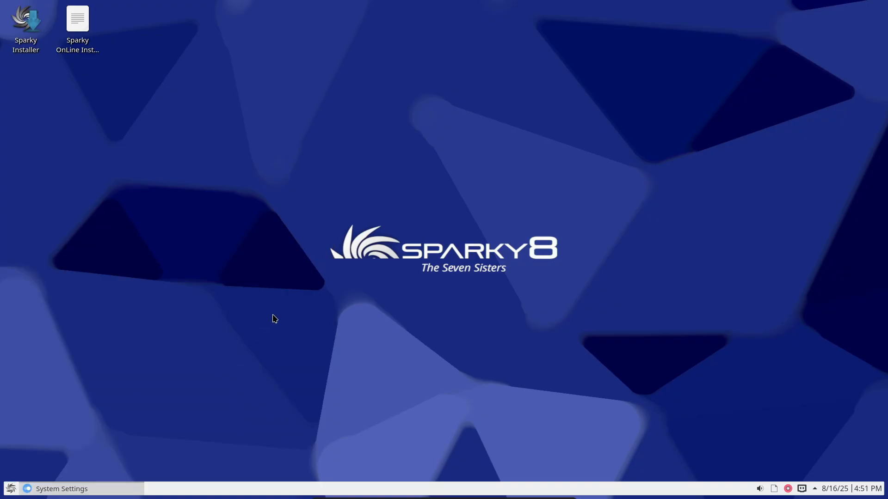
pyautogui.click(61, 489)
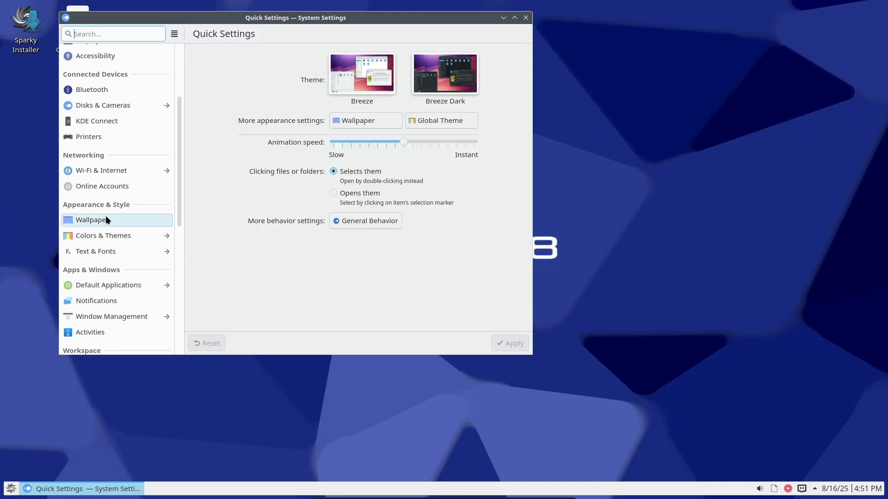
pyautogui.click(104, 275)
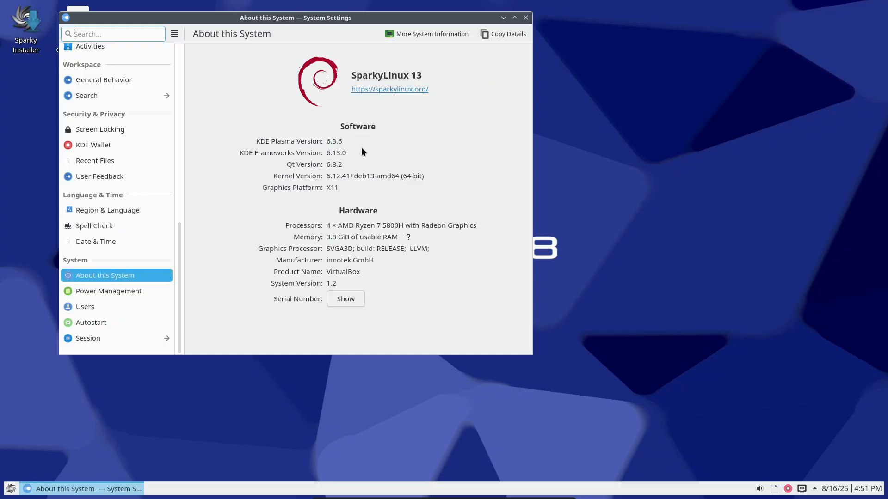
pyautogui.doubleClick(334, 141)
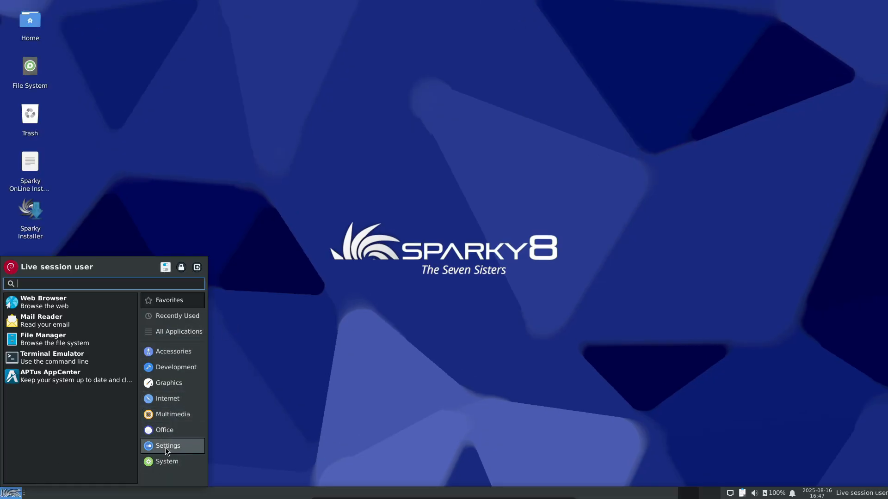
pyautogui.click(167, 446)
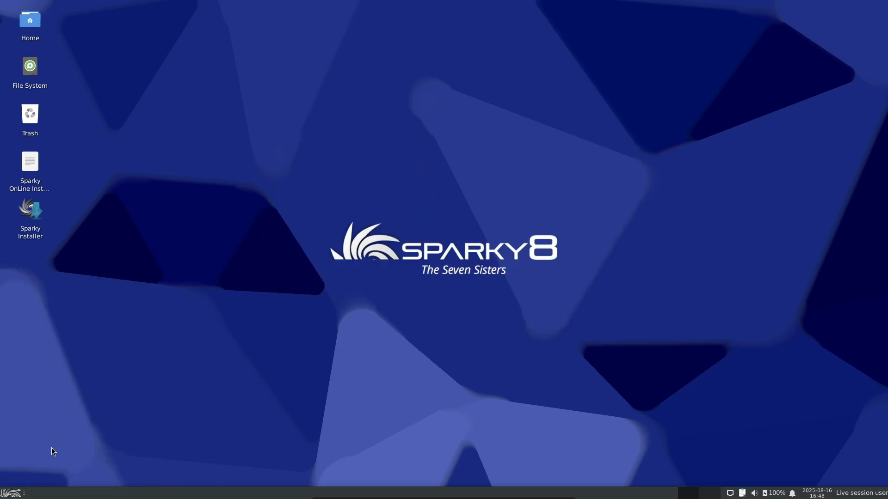
pyautogui.moveTo(317, 414)
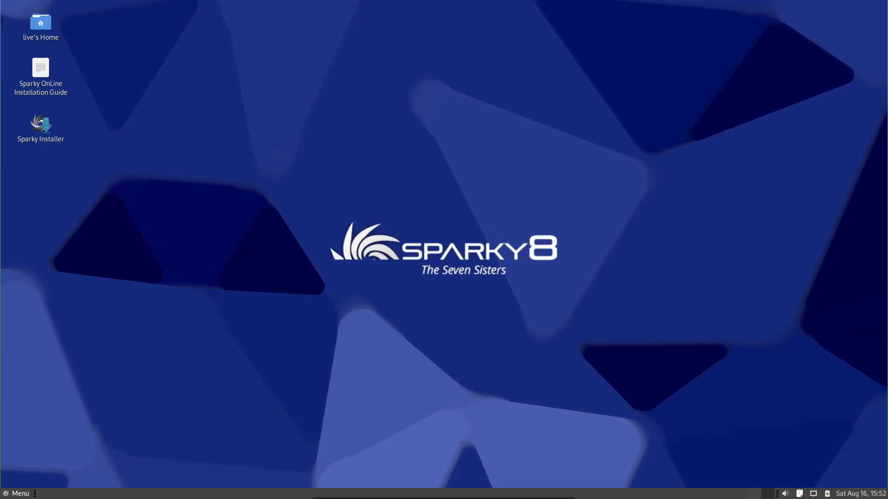
pyautogui.click(17, 494)
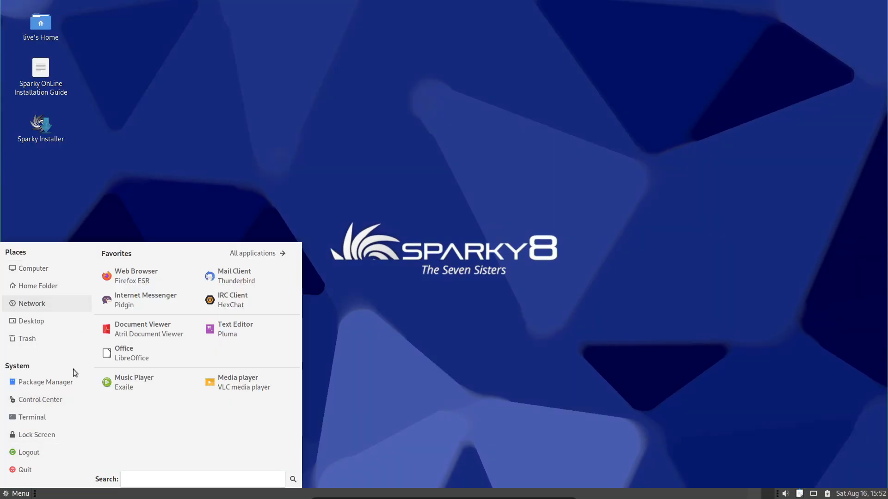
pyautogui.click(252, 253)
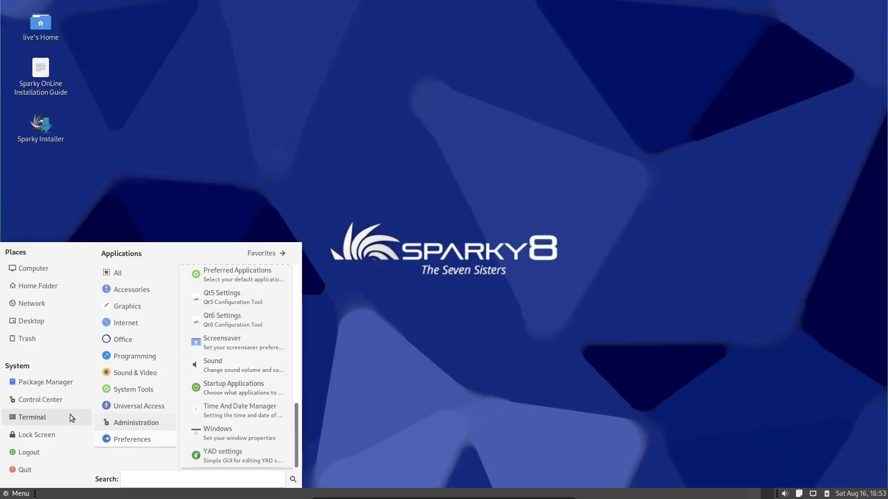
pyautogui.click(40, 399)
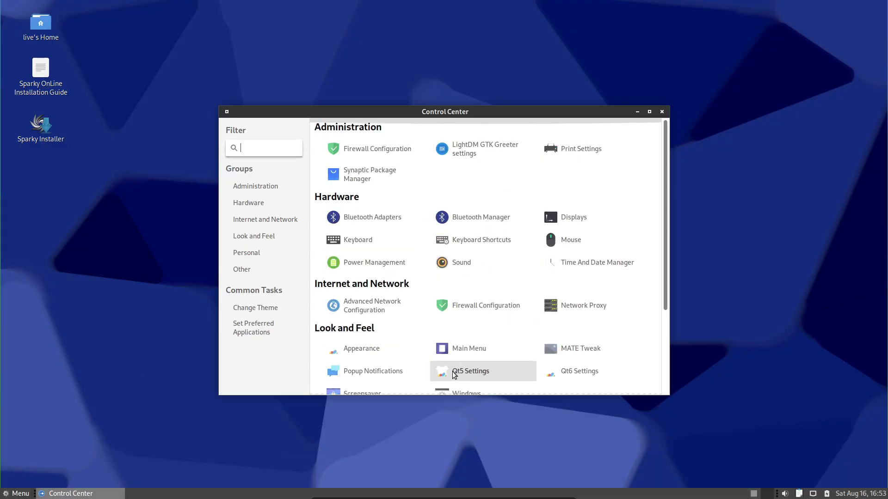
pyautogui.click(661, 111)
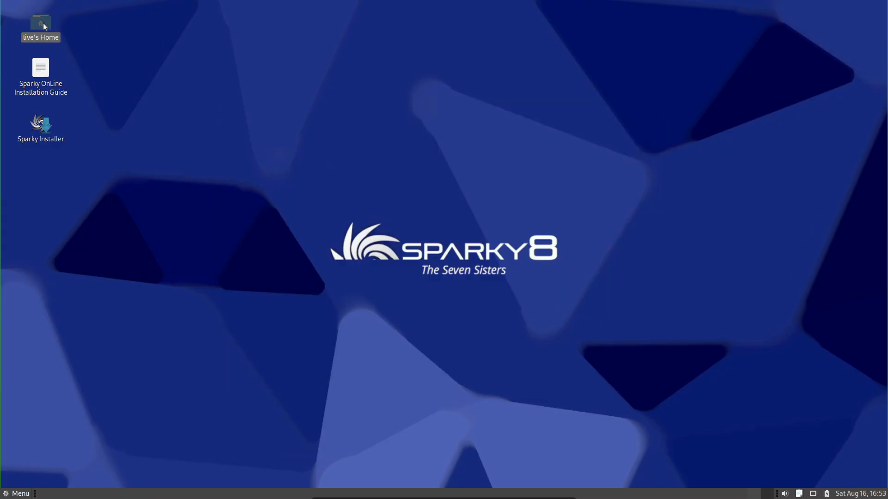
pyautogui.moveTo(806, 457)
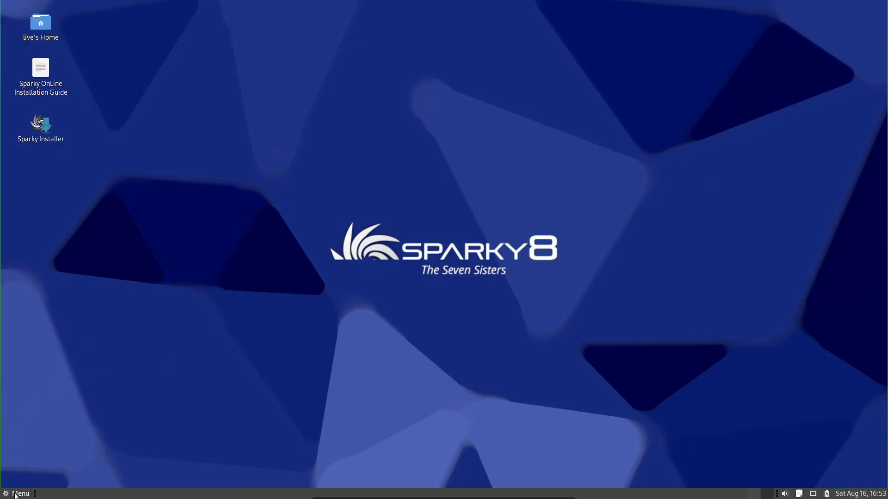
pyautogui.click(20, 494)
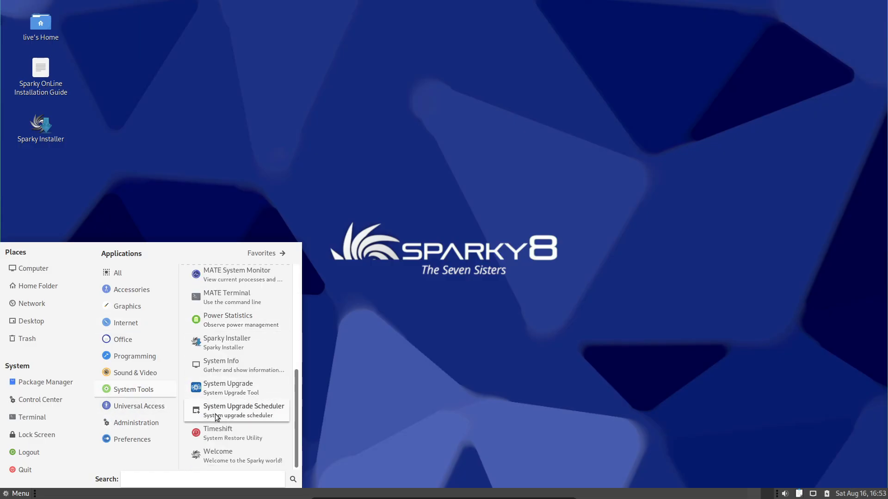
pyautogui.click(221, 361)
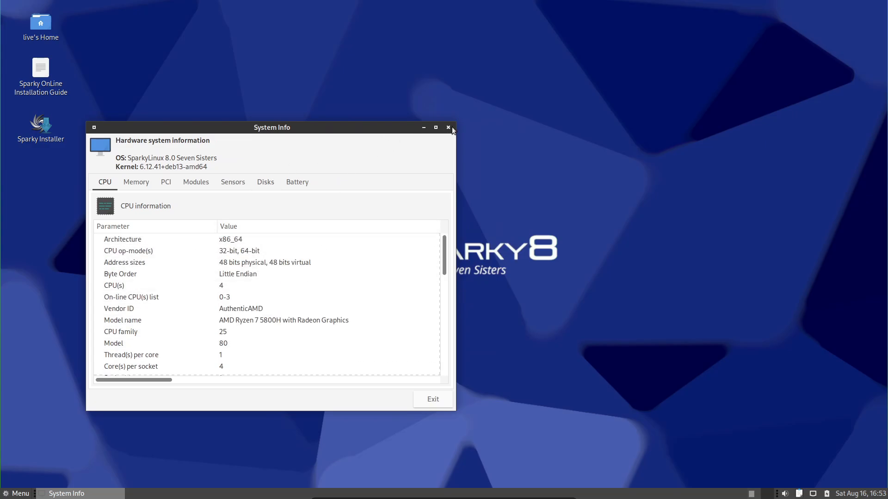
pyautogui.click(448, 127)
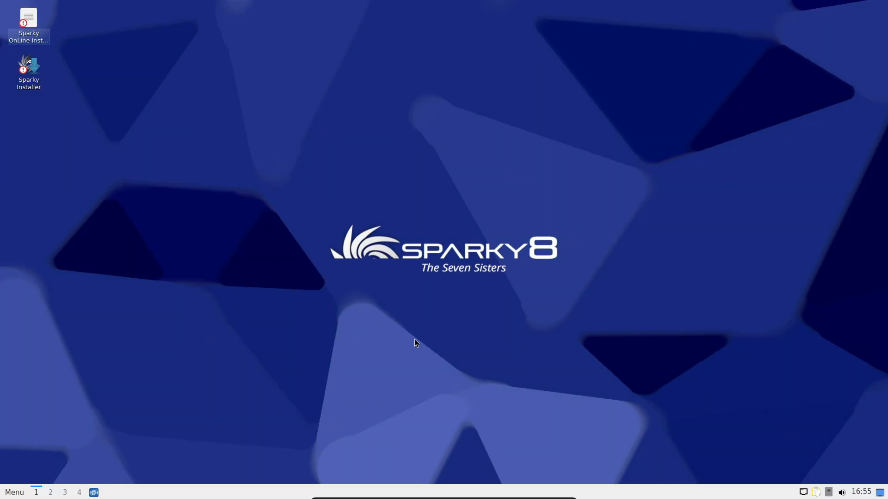
pyautogui.click(15, 492)
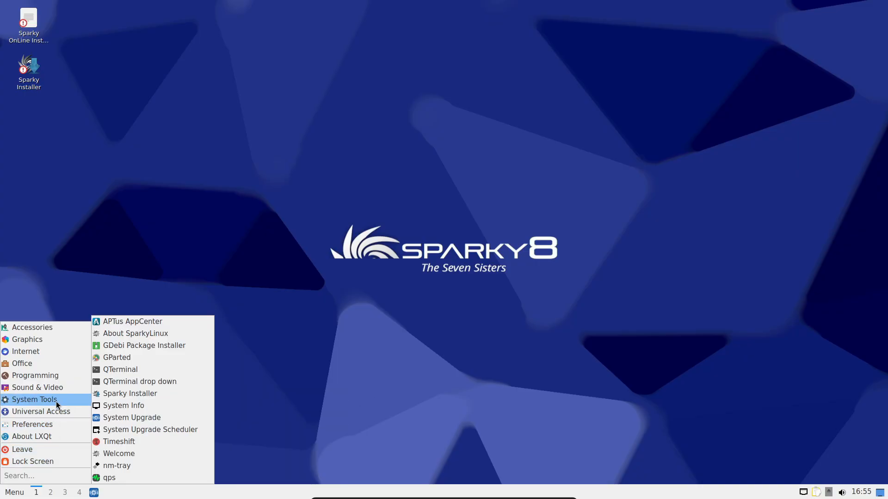
pyautogui.click(123, 406)
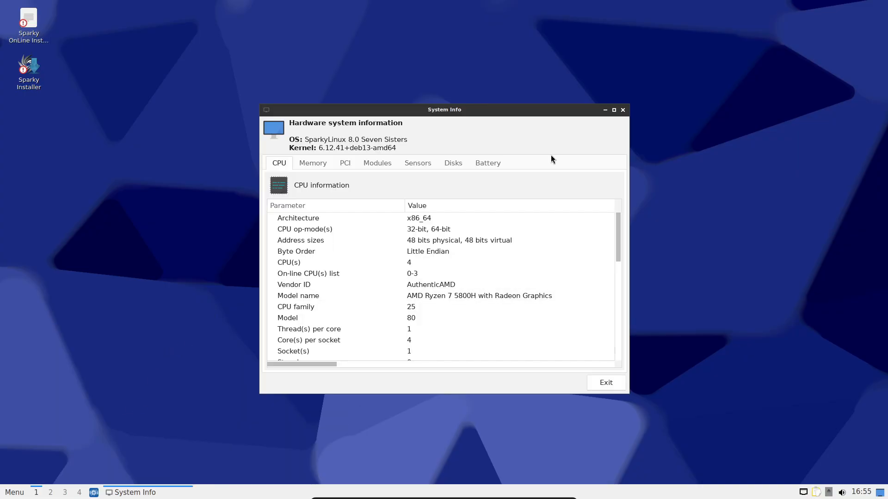
pyautogui.click(14, 492)
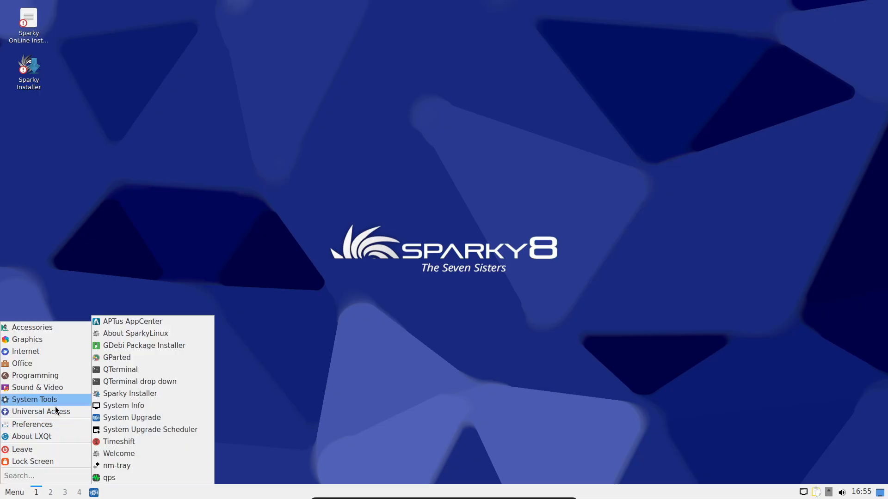
pyautogui.click(219, 290)
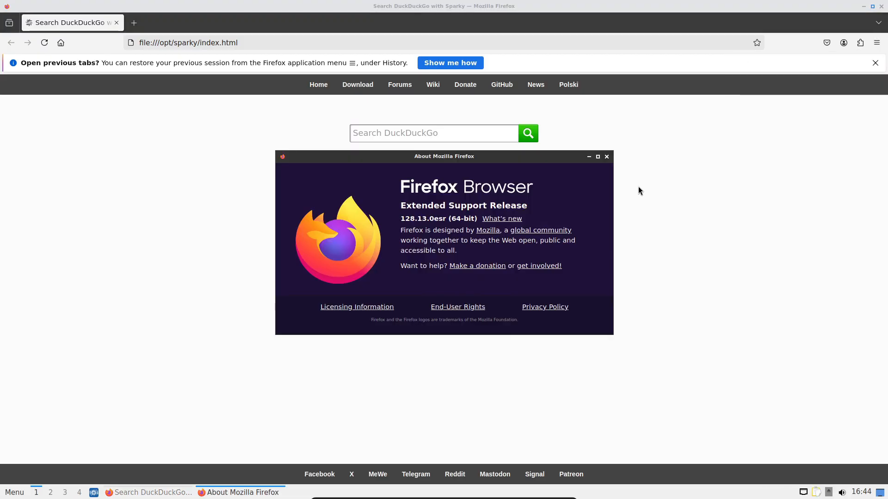
pyautogui.moveTo(606, 160)
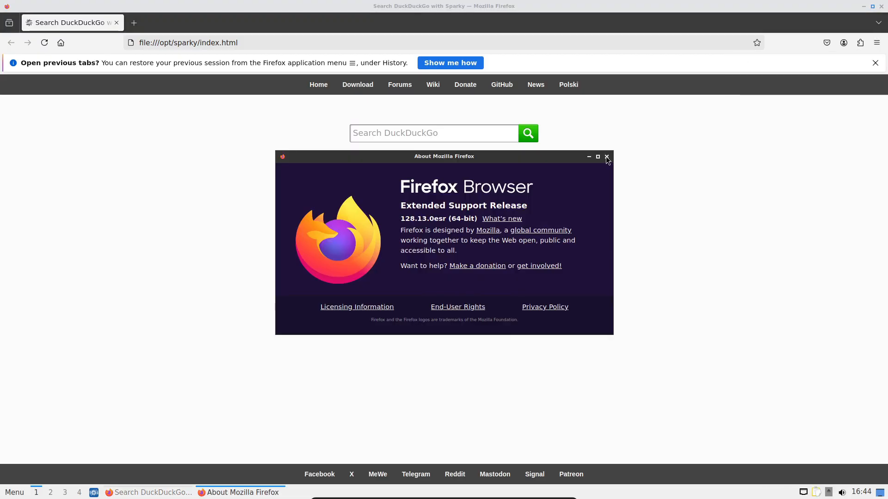
pyautogui.click(606, 157)
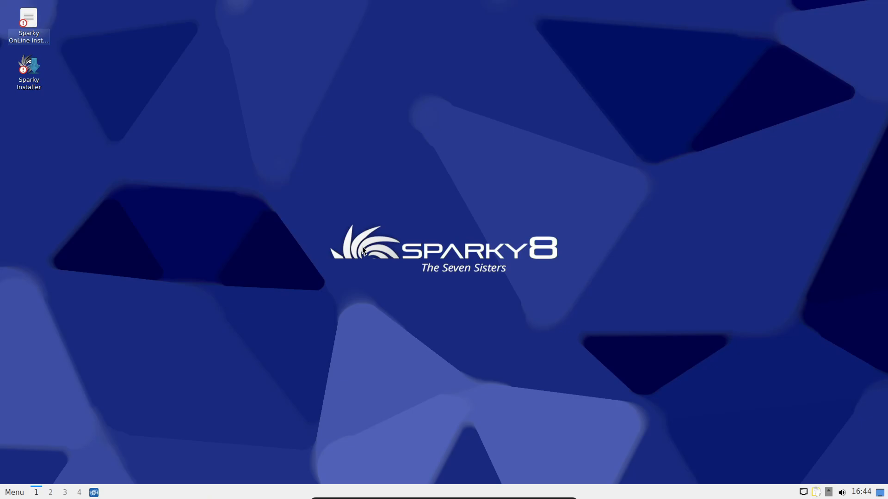
pyautogui.click(13, 492)
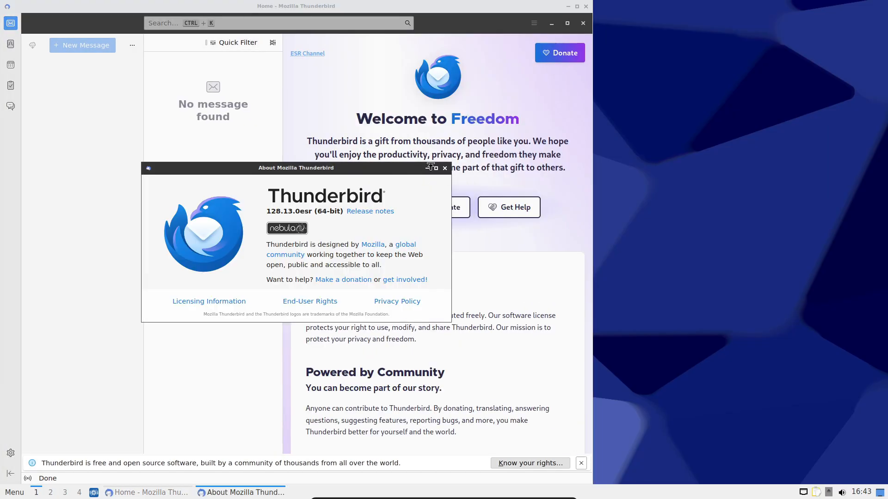
pyautogui.click(13, 492)
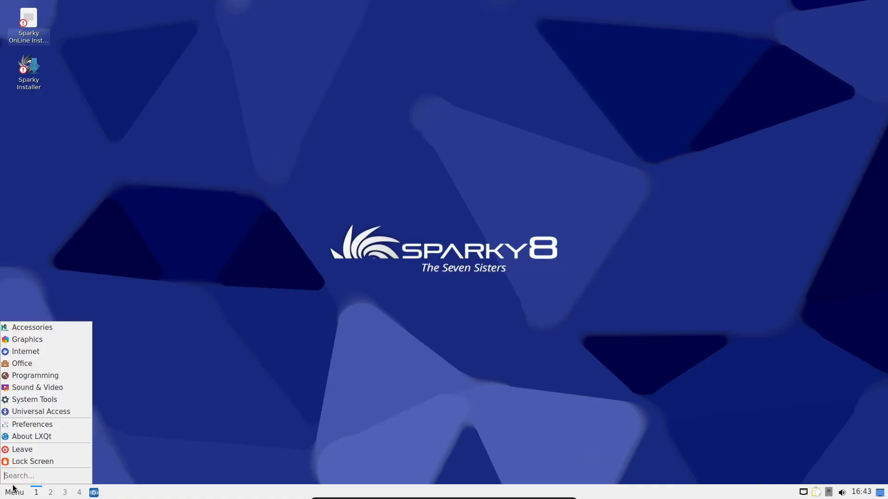
pyautogui.click(215, 317)
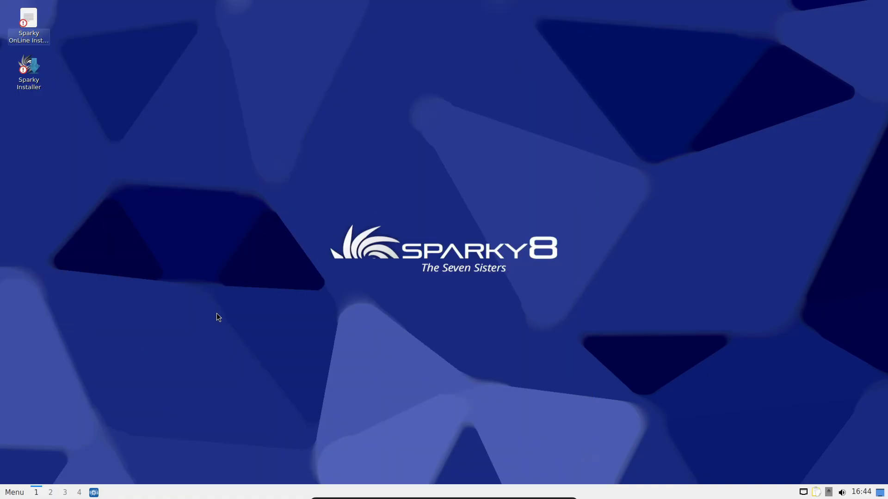
pyautogui.moveTo(219, 290)
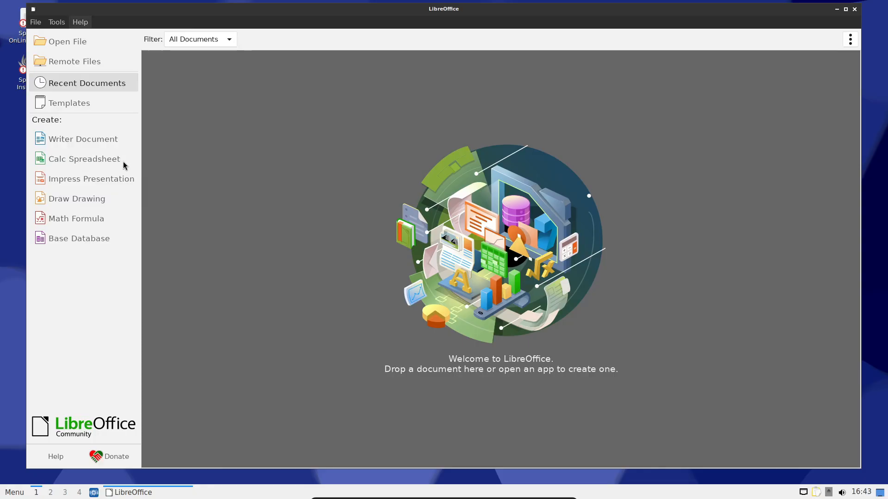
pyautogui.click(837, 9)
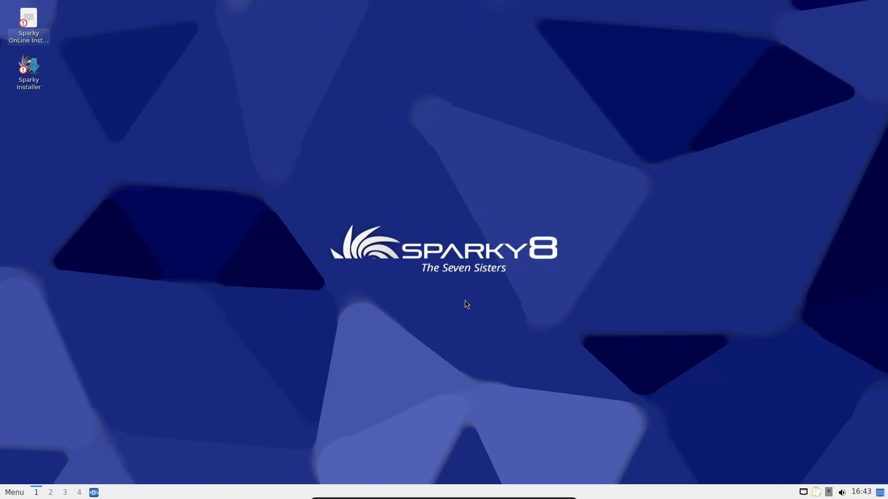
pyautogui.click(13, 492)
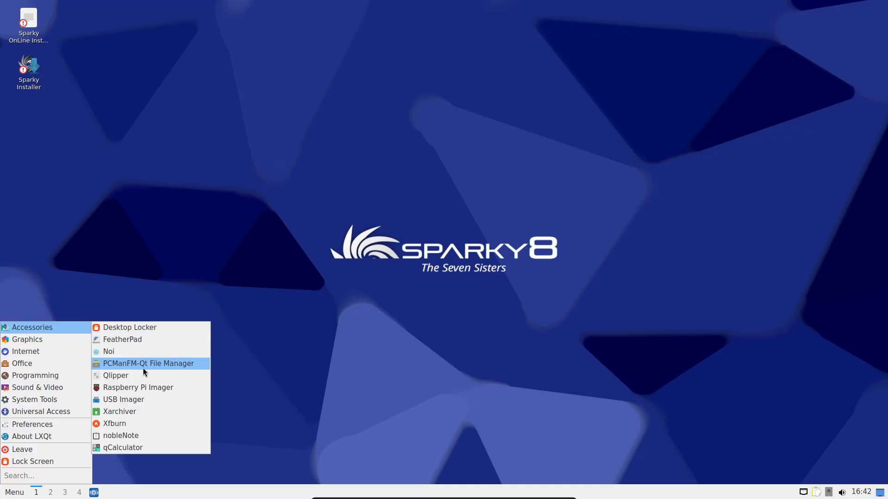
pyautogui.click(159, 371)
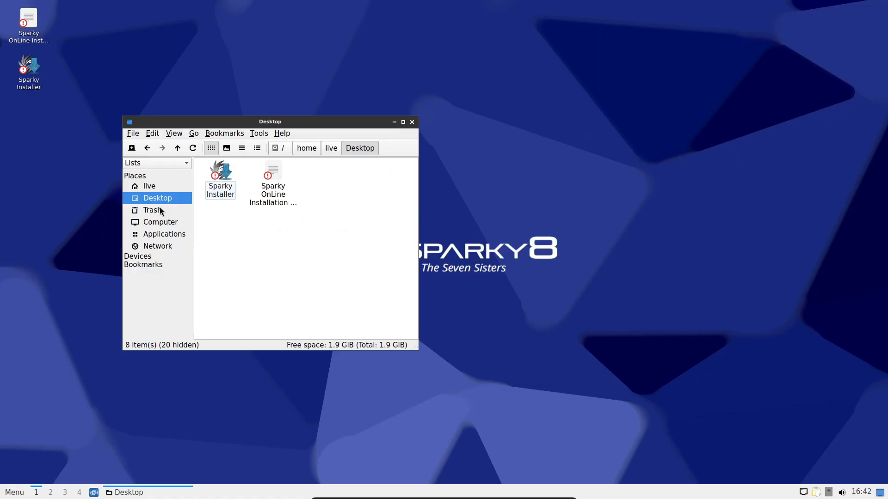
pyautogui.click(164, 234)
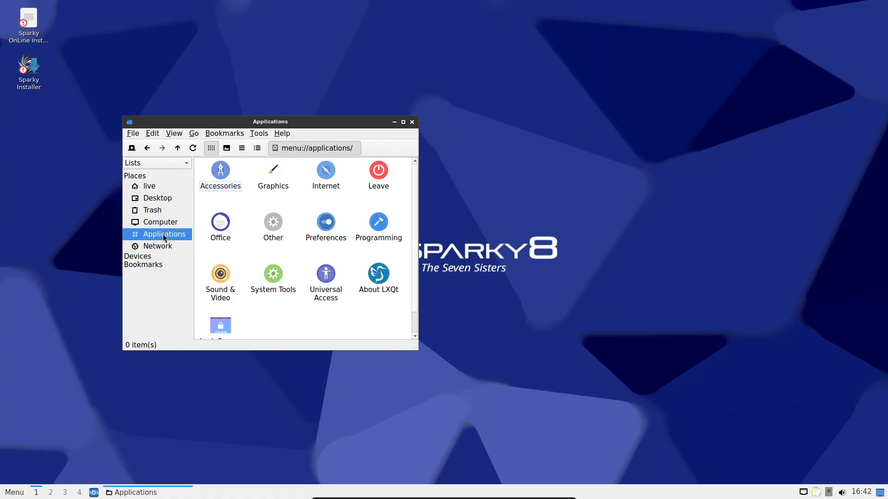
pyautogui.click(411, 121)
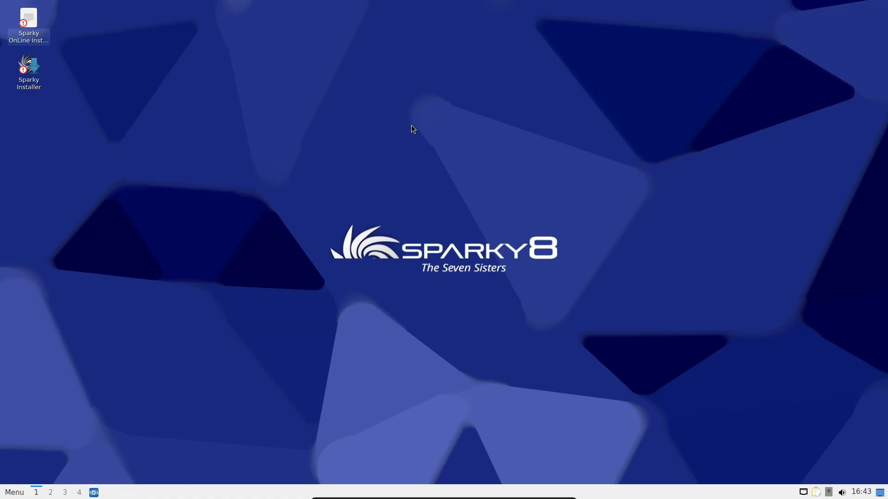
pyautogui.click(14, 492)
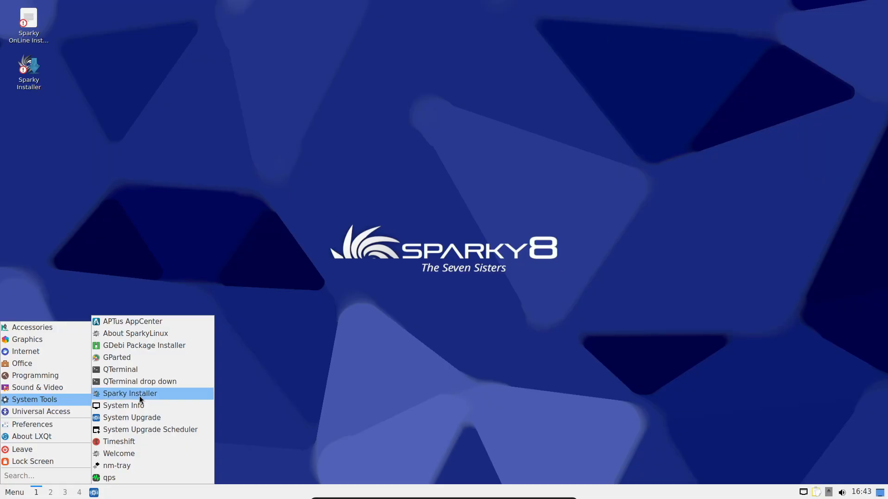
pyautogui.click(123, 406)
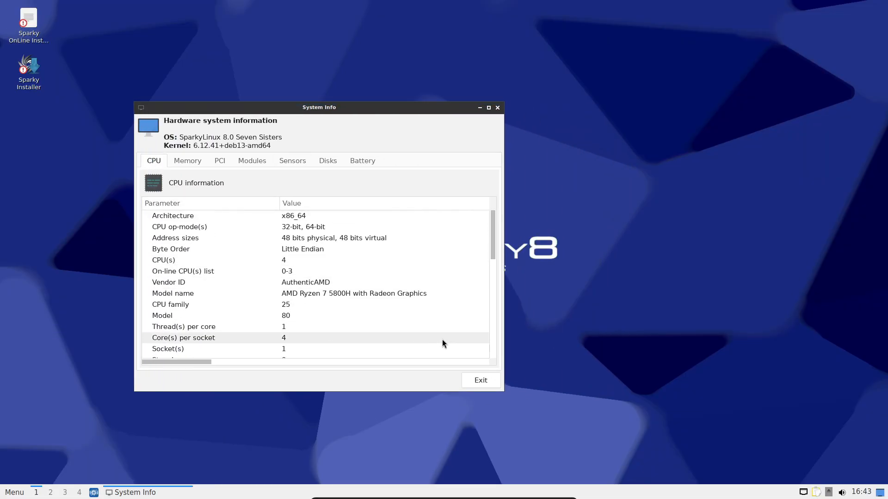
pyautogui.click(14, 492)
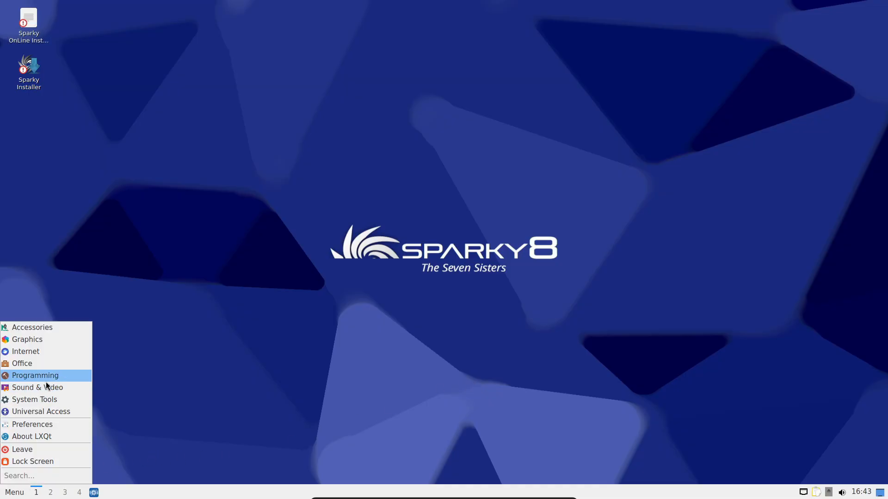
pyautogui.click(161, 319)
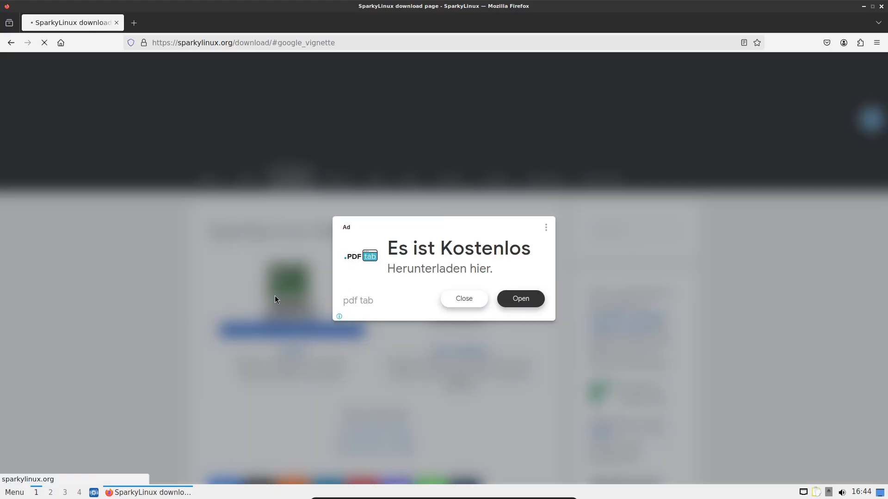
# Close the ad overlay and scroll through the SparkyLinux 8.0 edition ISO size tables
pyautogui.click(463, 298)
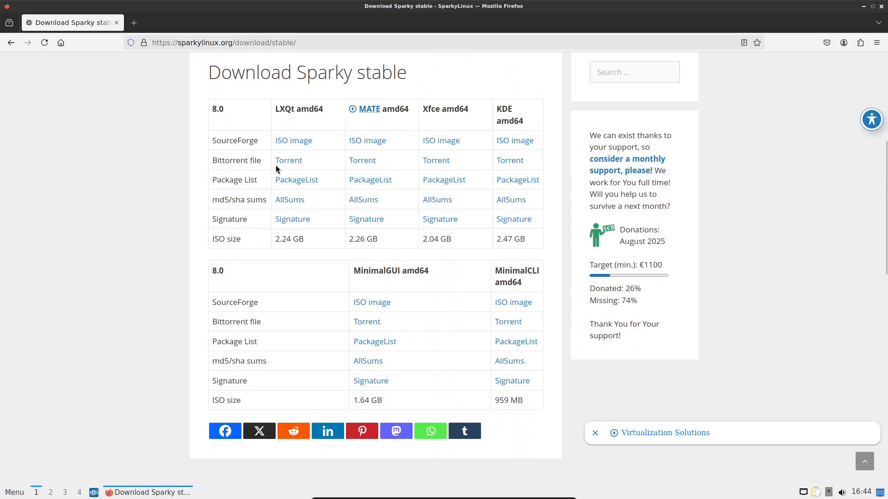
pyautogui.scroll(3)
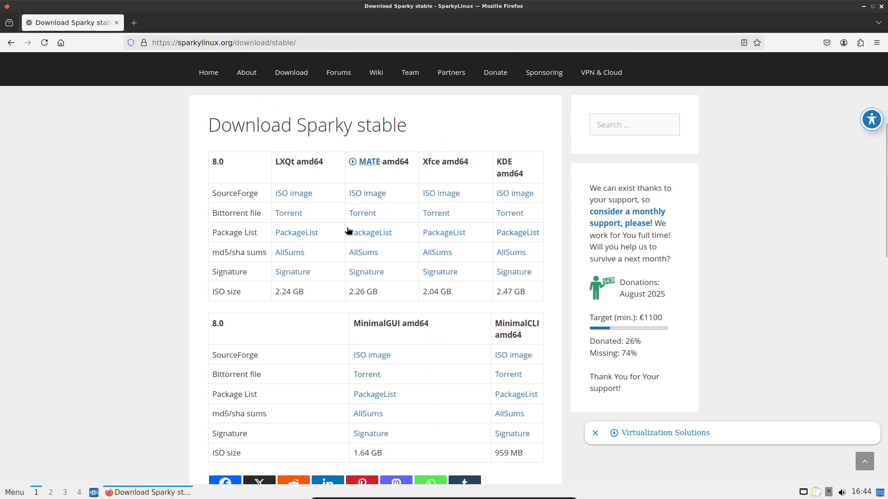
pyautogui.scroll(-3)
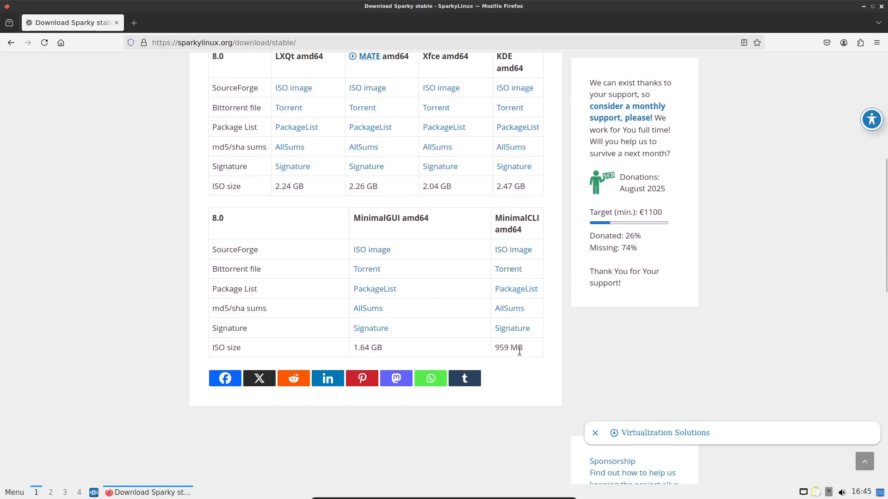
pyautogui.scroll(3)
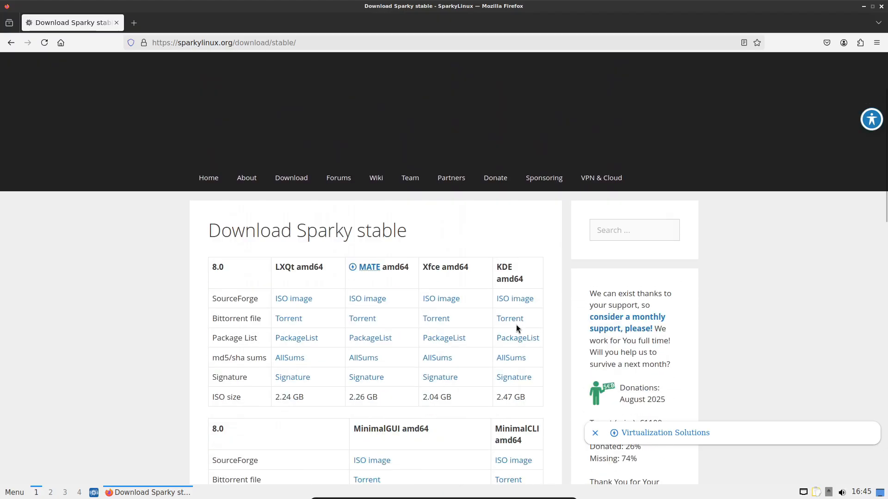
pyautogui.scroll(-3)
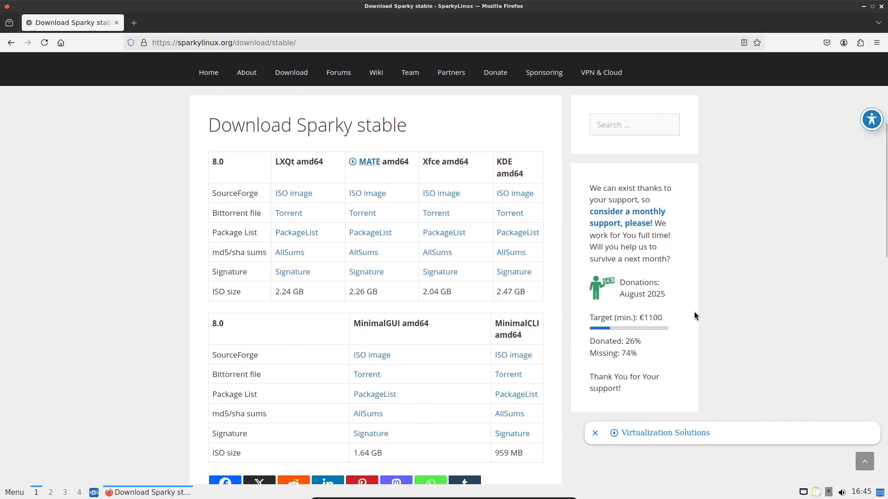
pyautogui.moveTo(720, 284)
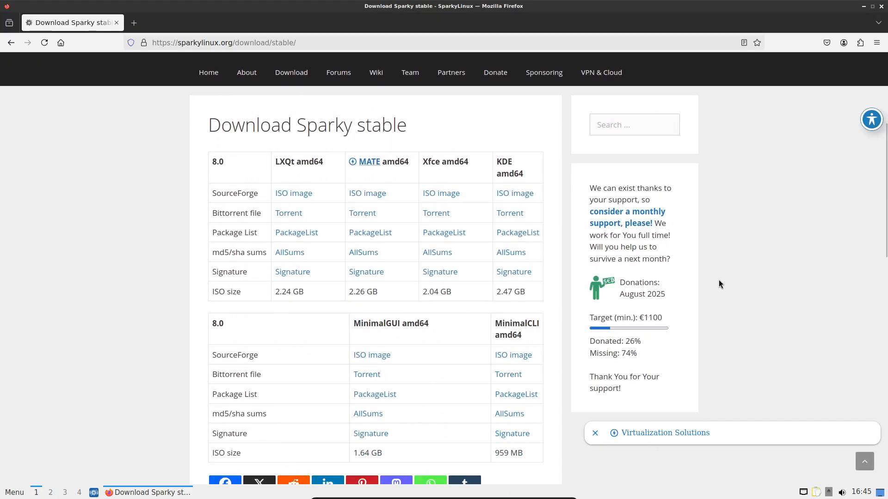
pyautogui.scroll(-3)
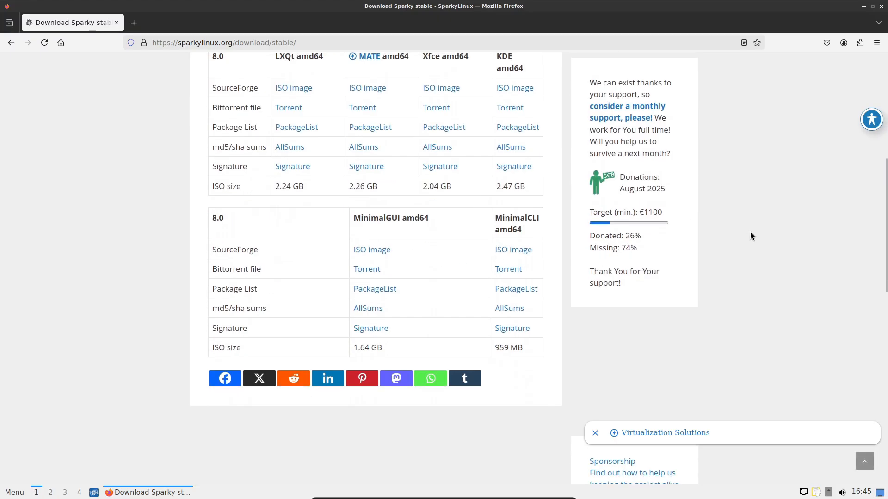